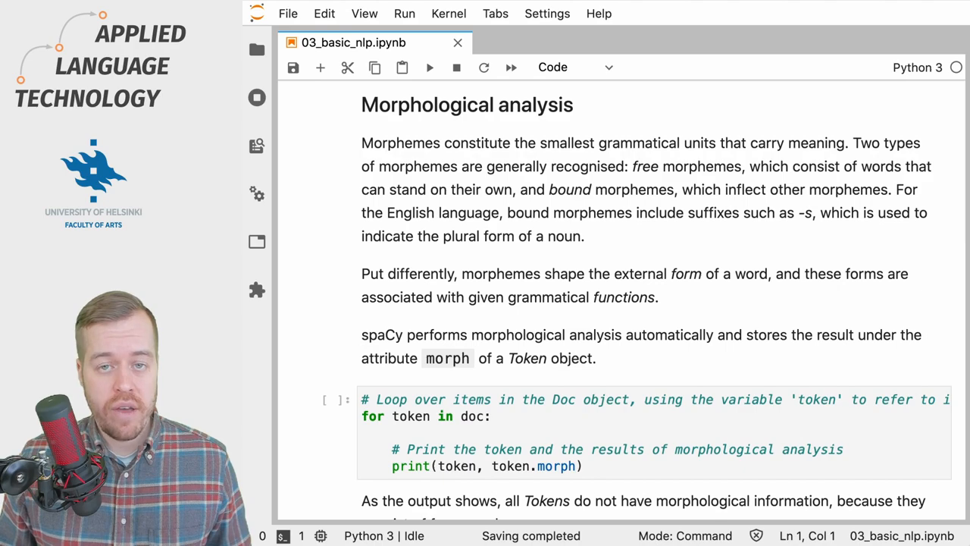
Step: Scroll down to the loop cell that prints each token with its token.morph features
{"action": "scroll", "scroll_direction": "down", "scroll_amount": 3}
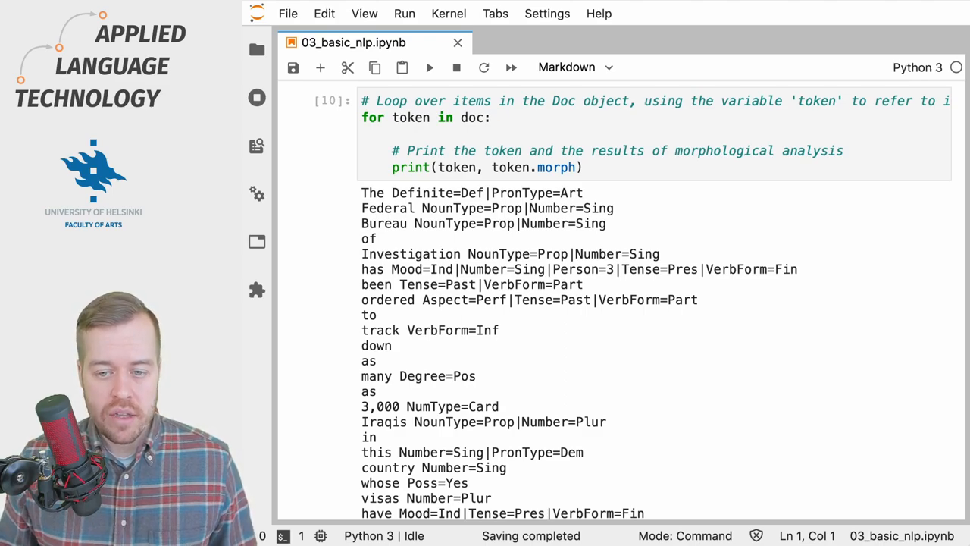
Step: Scroll down to the doc[22] and doc[21] morph.get('Aspect') cells and their outputs
{"action": "scroll", "scroll_direction": "down", "scroll_amount": 3}
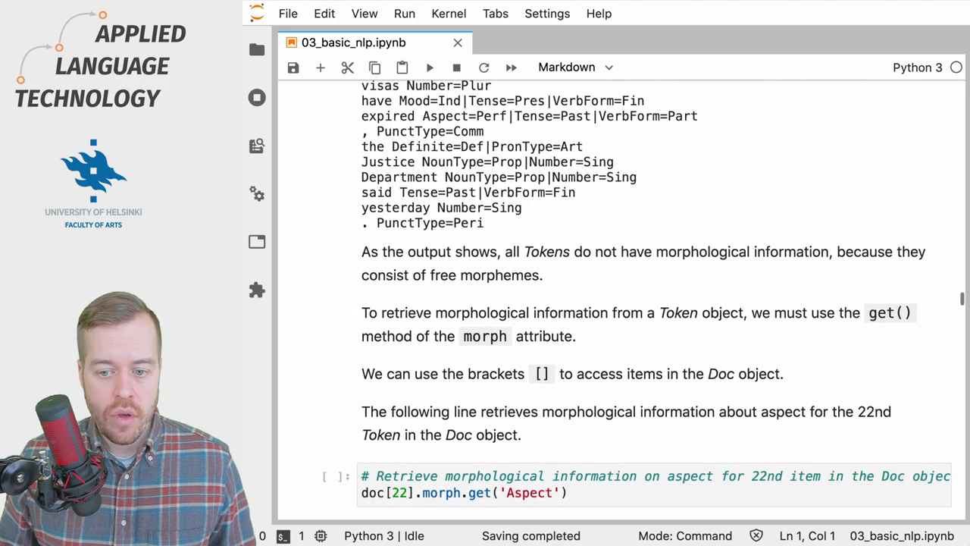
{"action": "scroll", "scroll_direction": "down", "scroll_amount": 3}
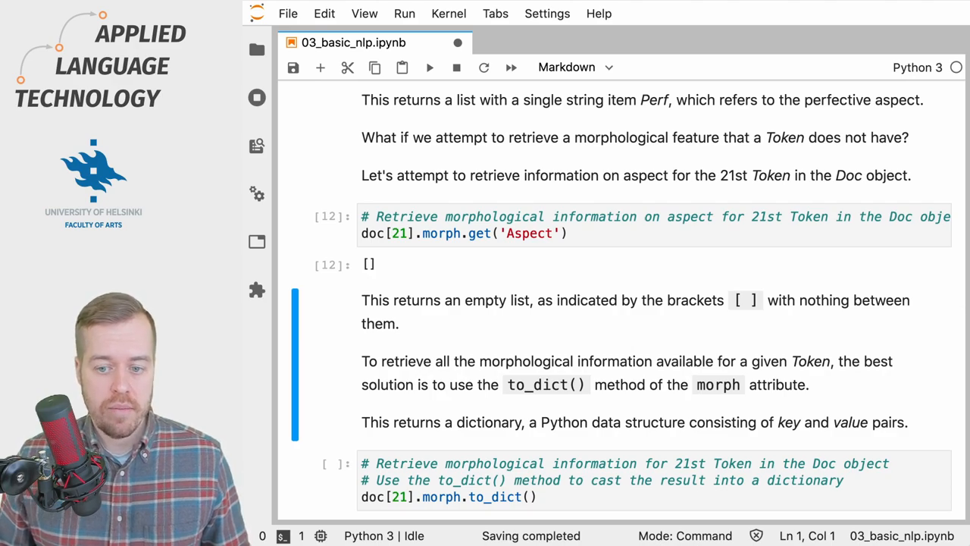
Step: Scroll down to the doc[21].morph.to_dict() cell showing Mood Ind, Tense Pres, VerbForm Fin
{"action": "scroll", "scroll_direction": "down", "scroll_amount": 3}
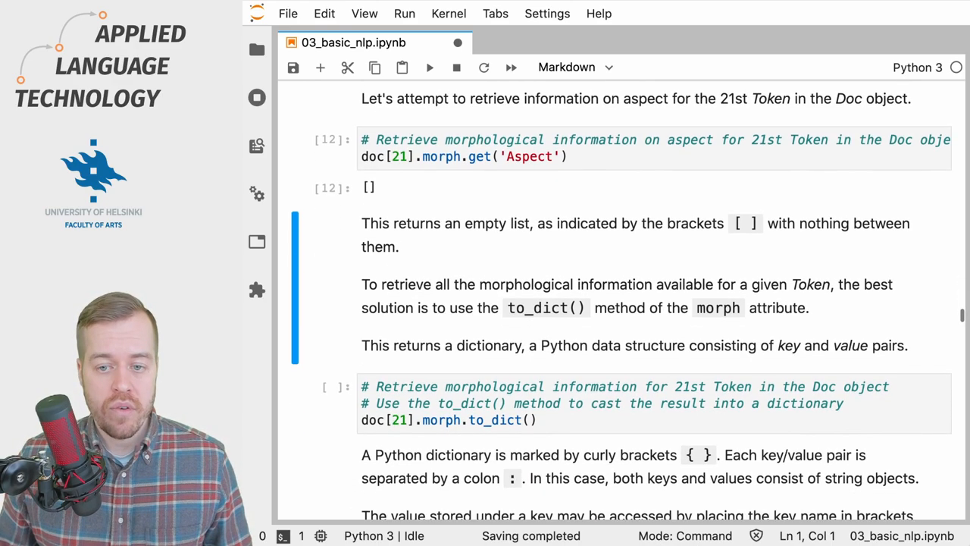
{"action": "scroll", "scroll_direction": "down", "scroll_amount": 3}
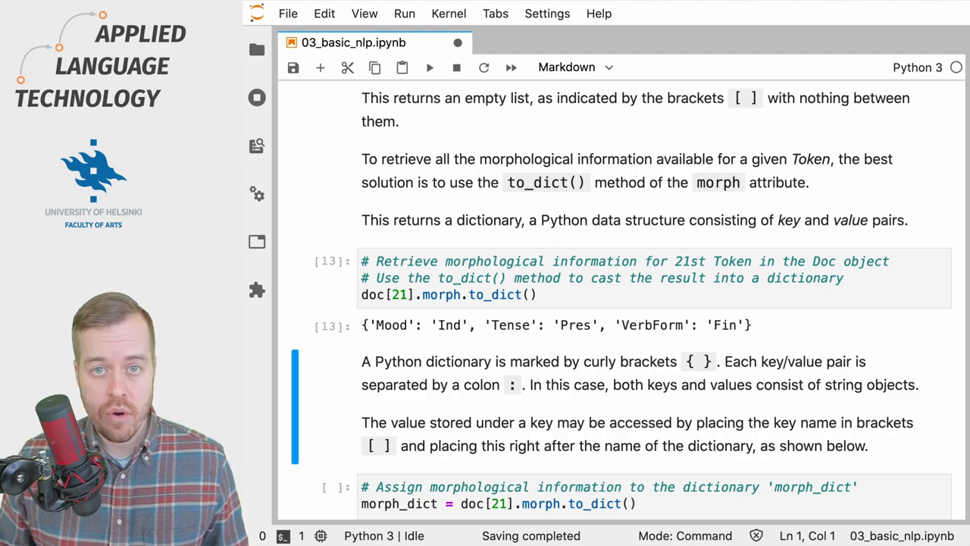
Step: Run the morph_dict cell so morph_dict['Mood'] returns 'Ind'
{"action": "scroll", "scroll_direction": "down", "scroll_amount": 3}
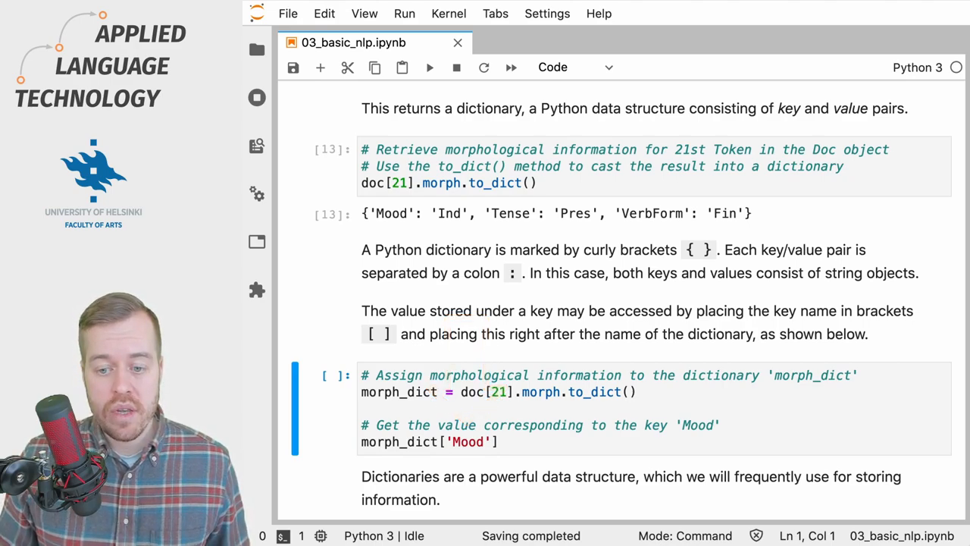
{"action": "left_click", "coordinate": [429, 67]}
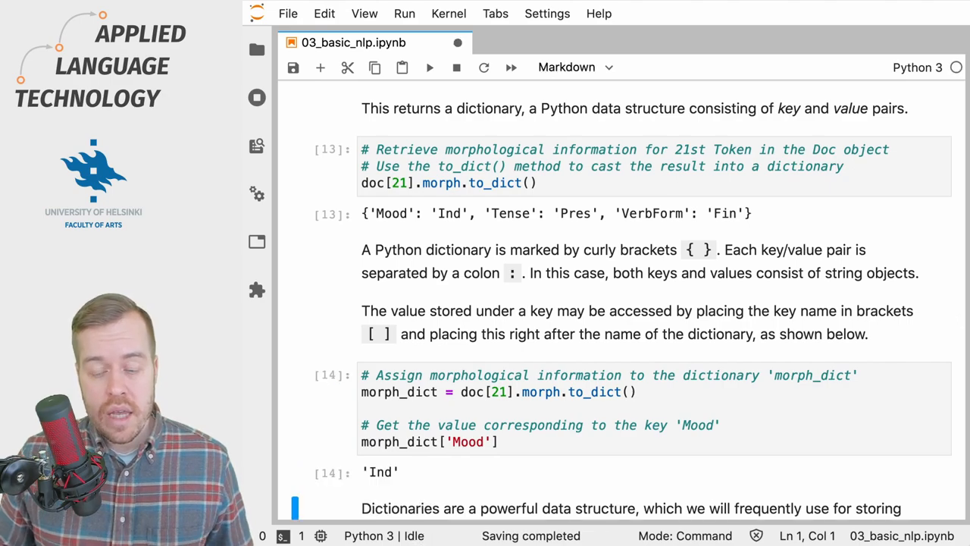